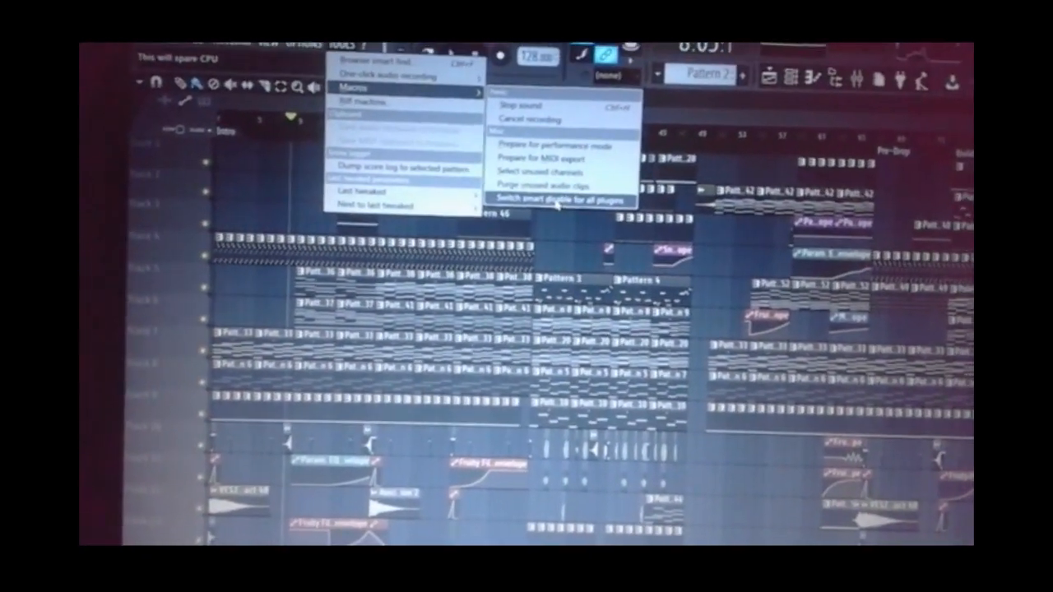
Run the 'Switch smart disable for all plugins' macro from Tools > Macros.
{"action": "left_click", "coordinate": [566, 197]}
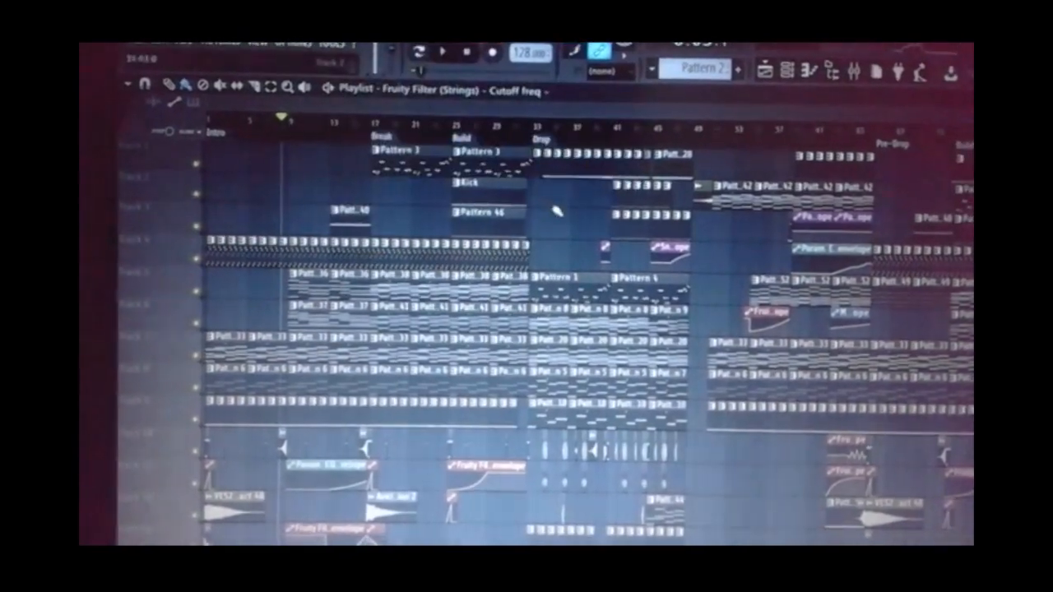